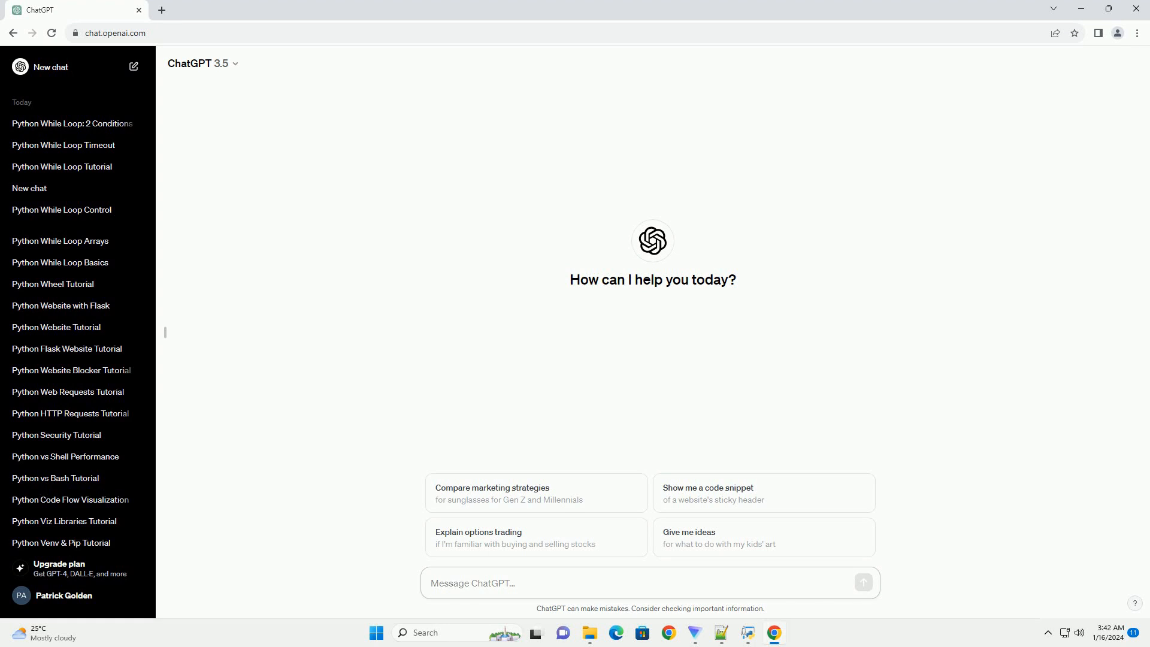
# Step: Ask ChatGPT for a tutorial on breaking out of a Python while True loop
pyautogui.click(514, 582)
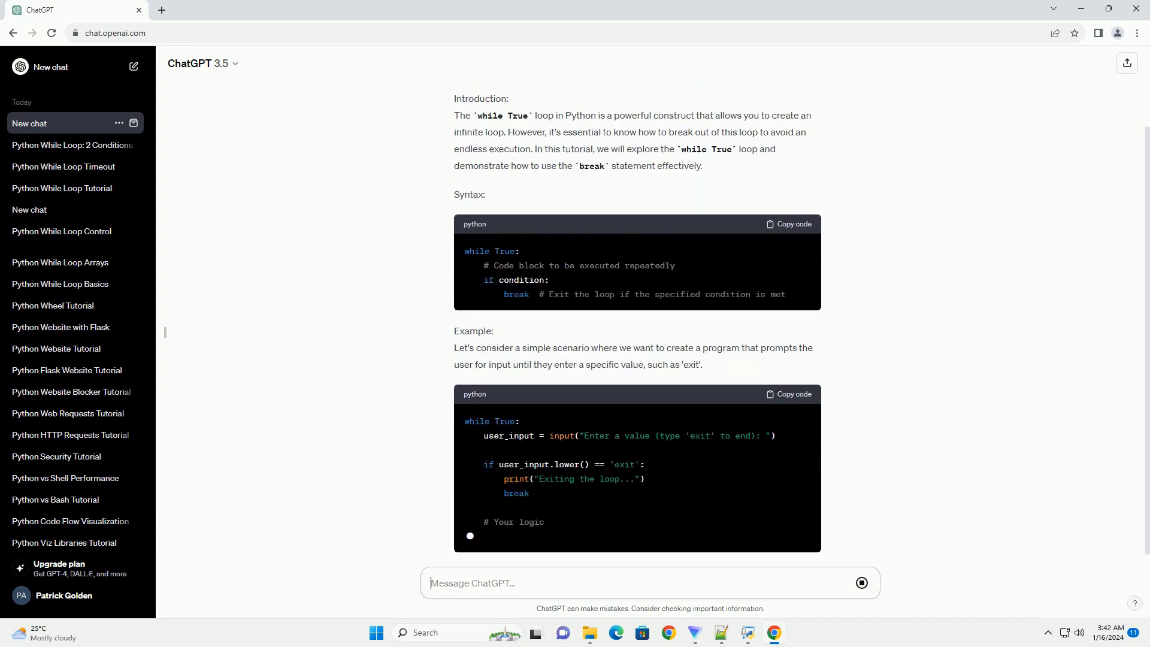
# Step: Scroll down the chat to follow the numbered explanation and tips as they generate
pyautogui.scroll(-3)
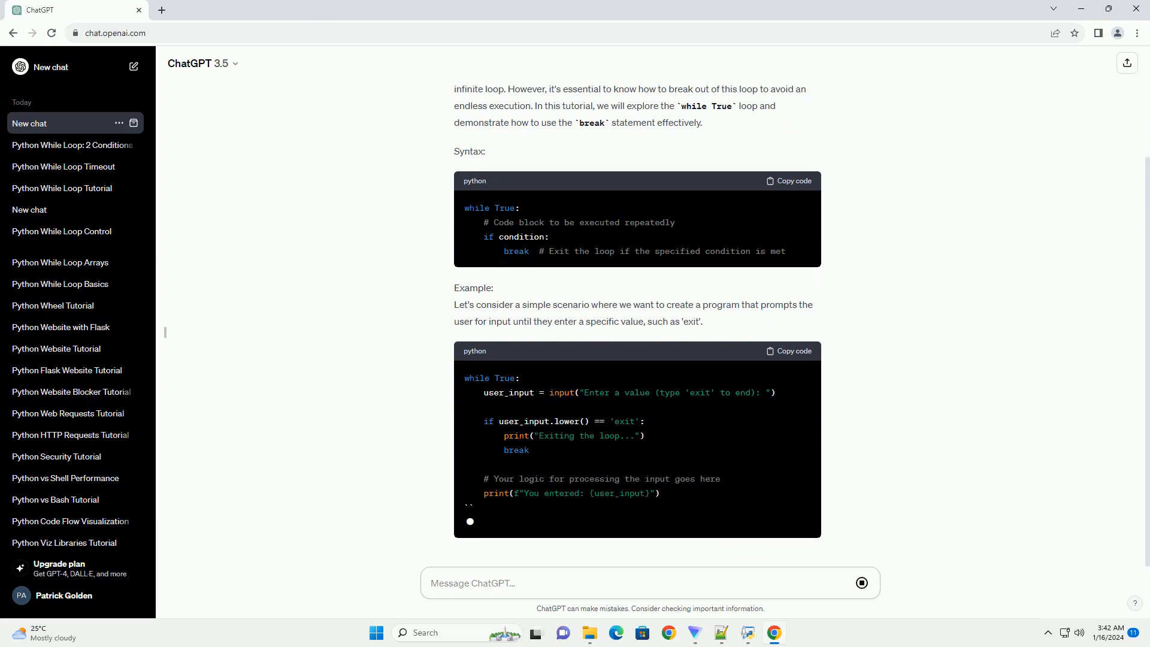
pyautogui.scroll(-3)
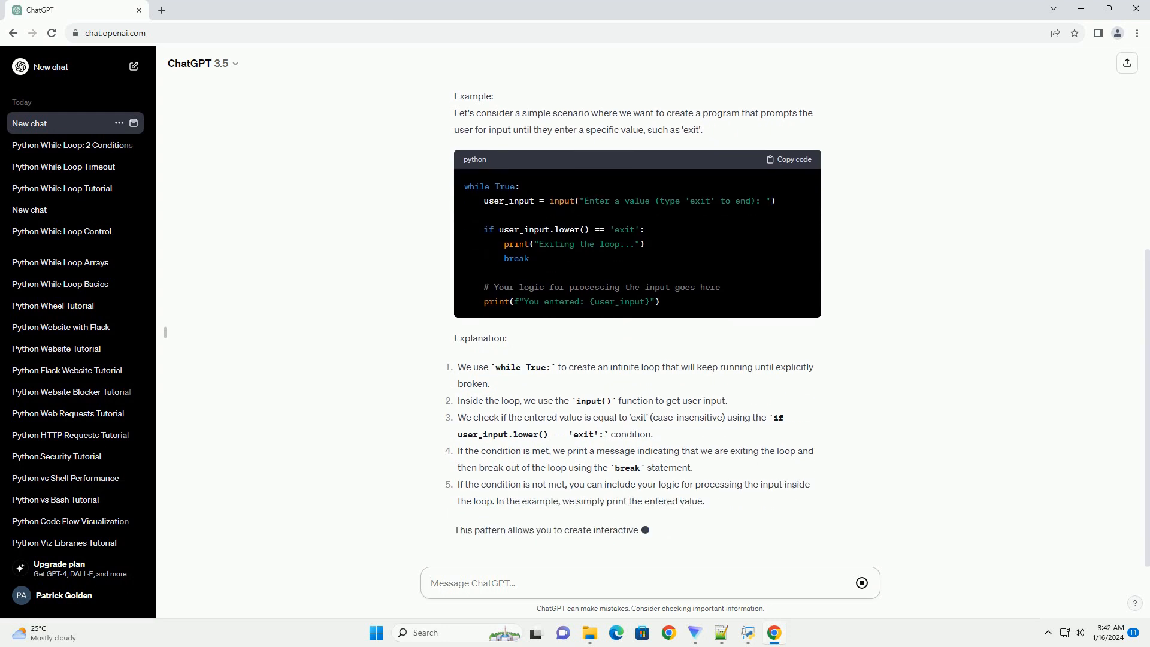
pyautogui.scroll(-3)
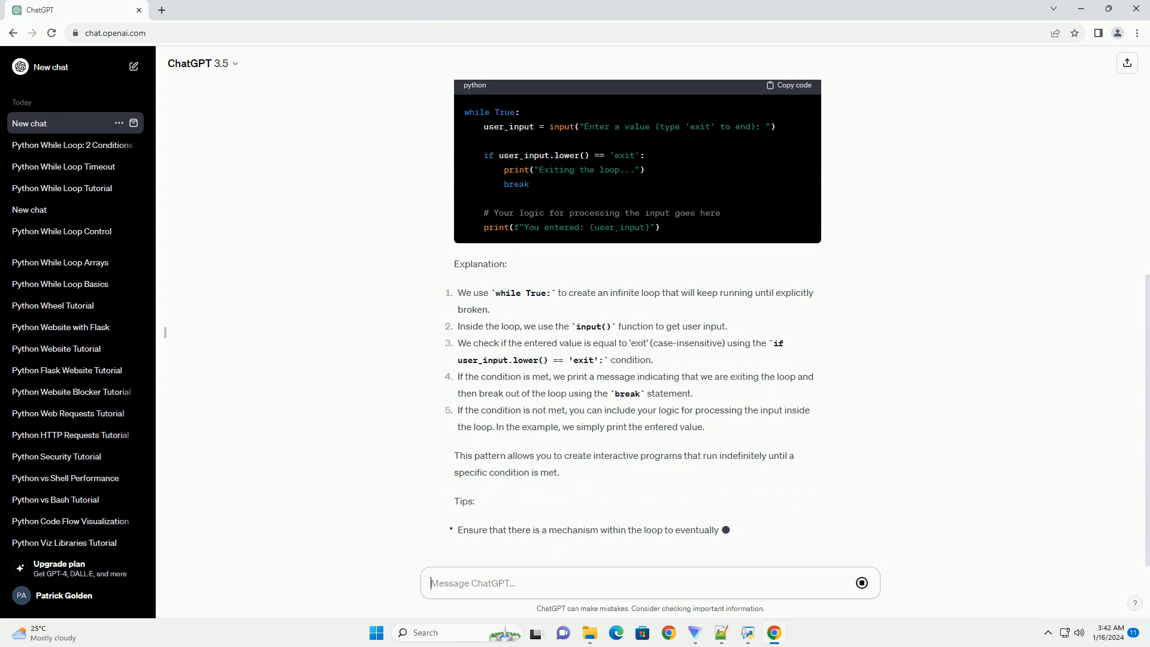